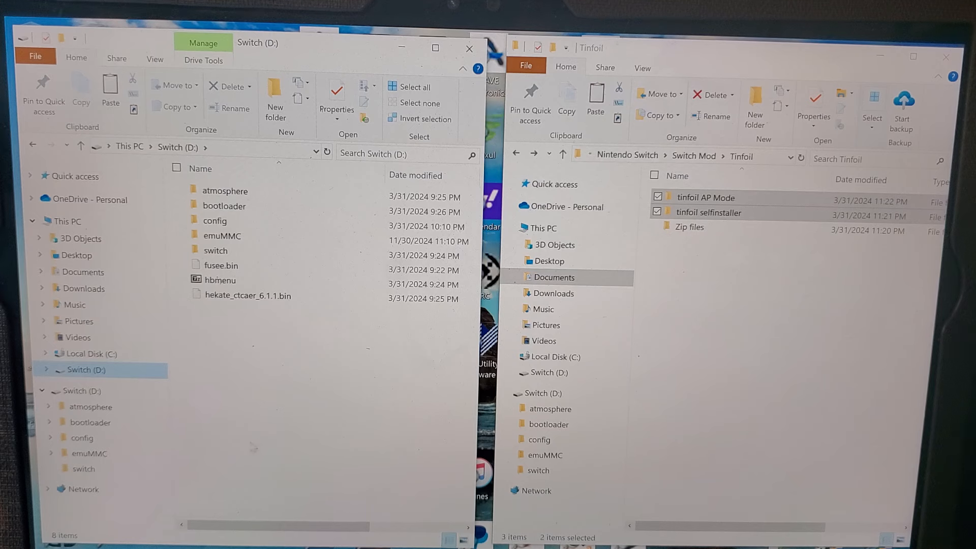
pyautogui.moveTo(215, 250)
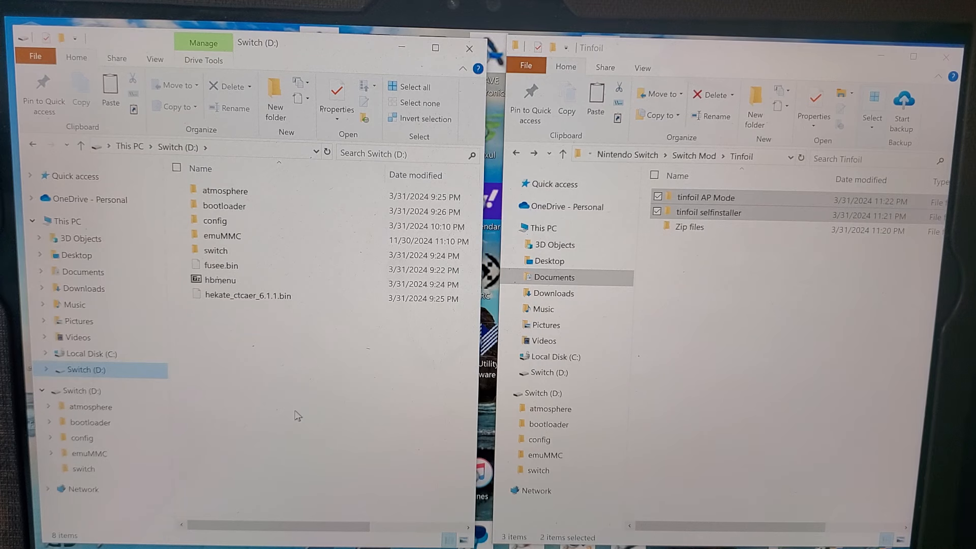
pyautogui.moveTo(377, 427)
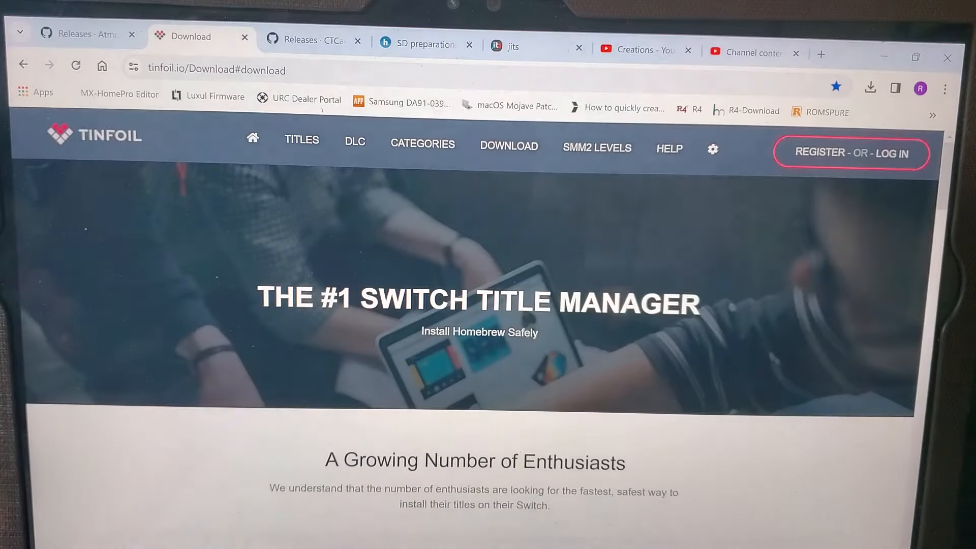
# Step: Scroll the tinfoil.io Download page to the Tinfoil 17.0 Self Installer, Applet and NSP options
pyautogui.scroll(-3)
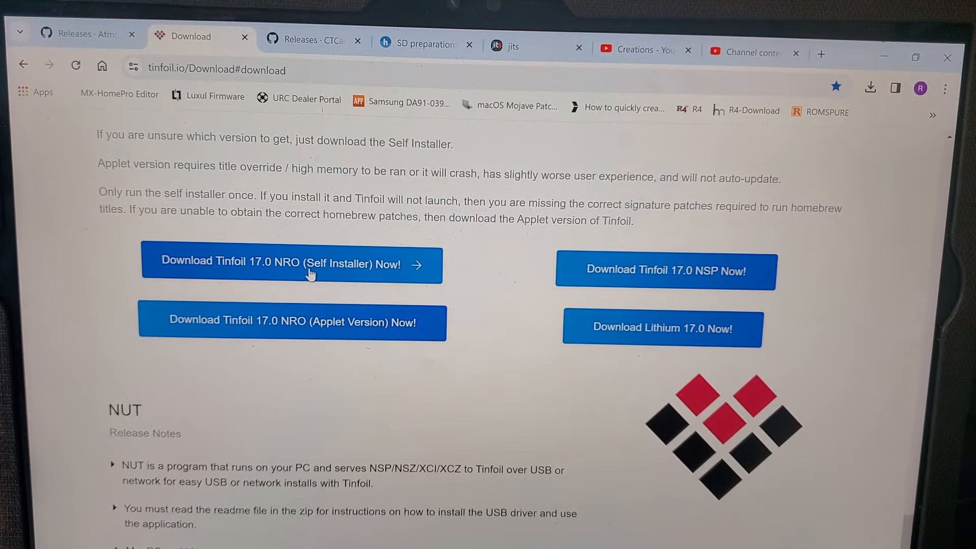
pyautogui.moveTo(249, 274)
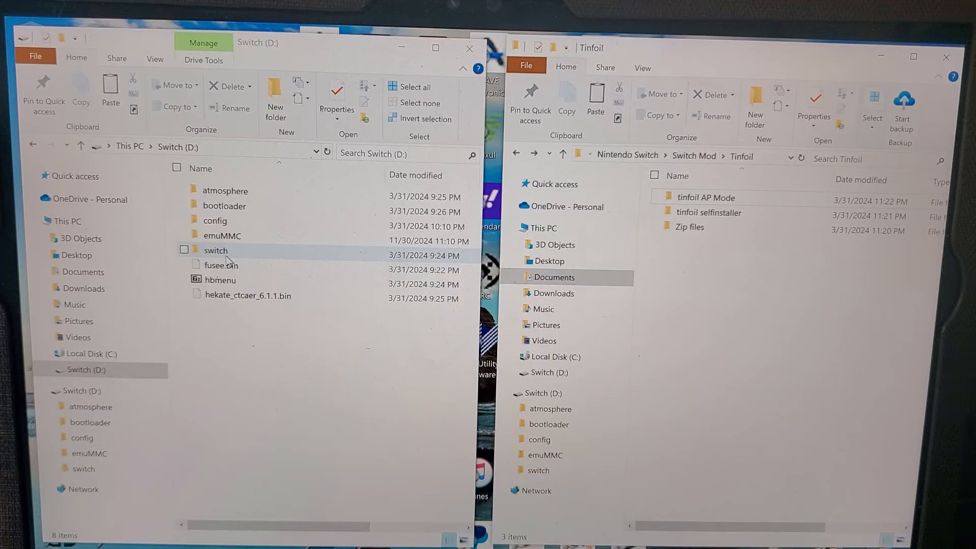
# Step: Copy the tinfoil selfinstaller folder into Switch (D:)\switch, then browse into Apps
pyautogui.doubleClick(215, 250)
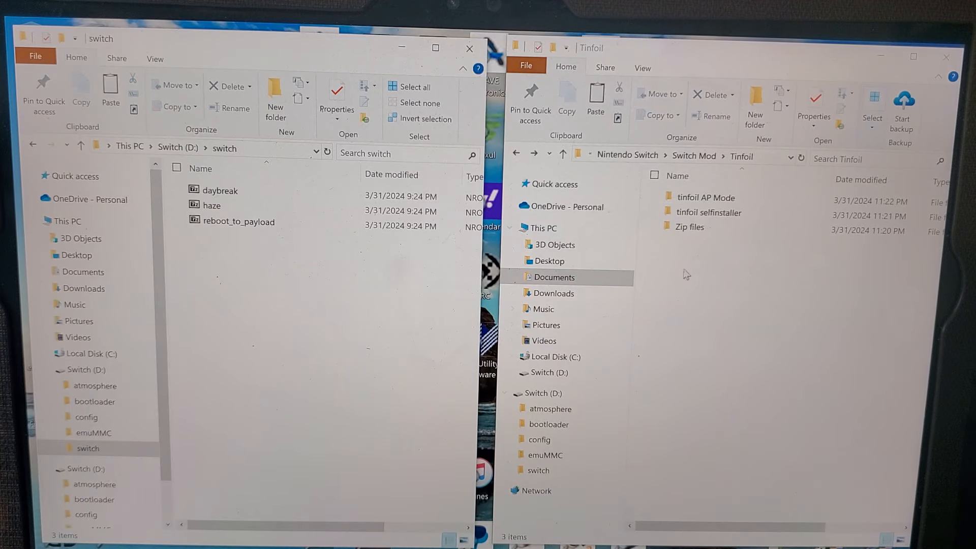
pyautogui.click(708, 212)
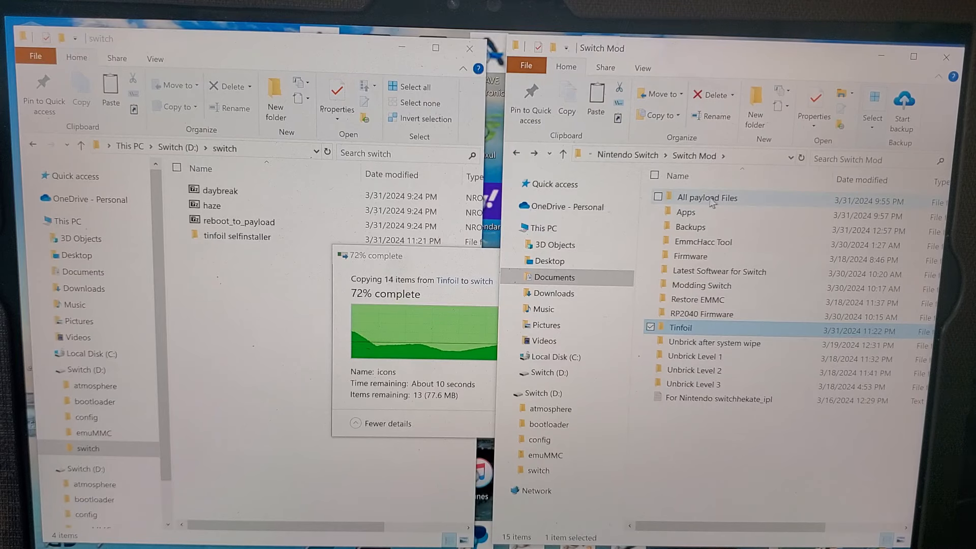
pyautogui.click(685, 212)
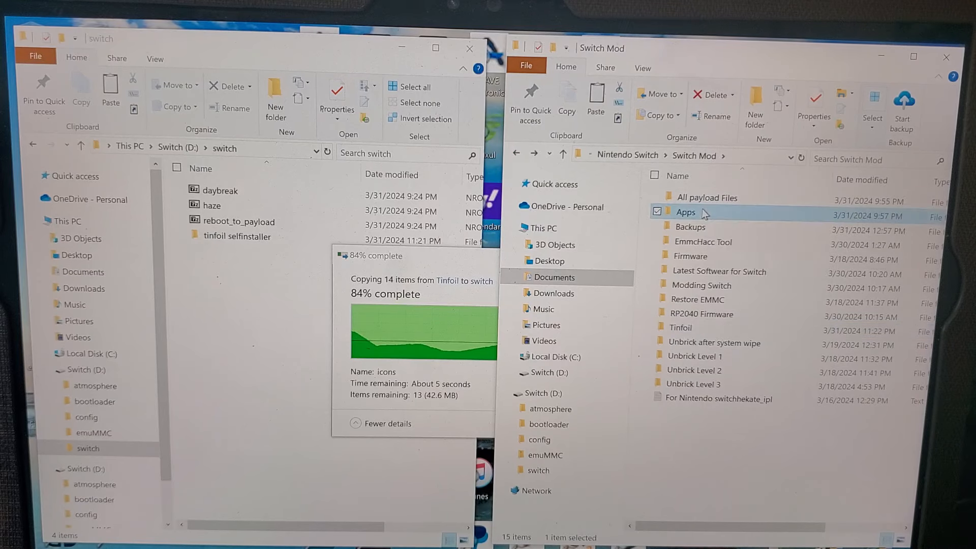
pyautogui.doubleClick(686, 212)
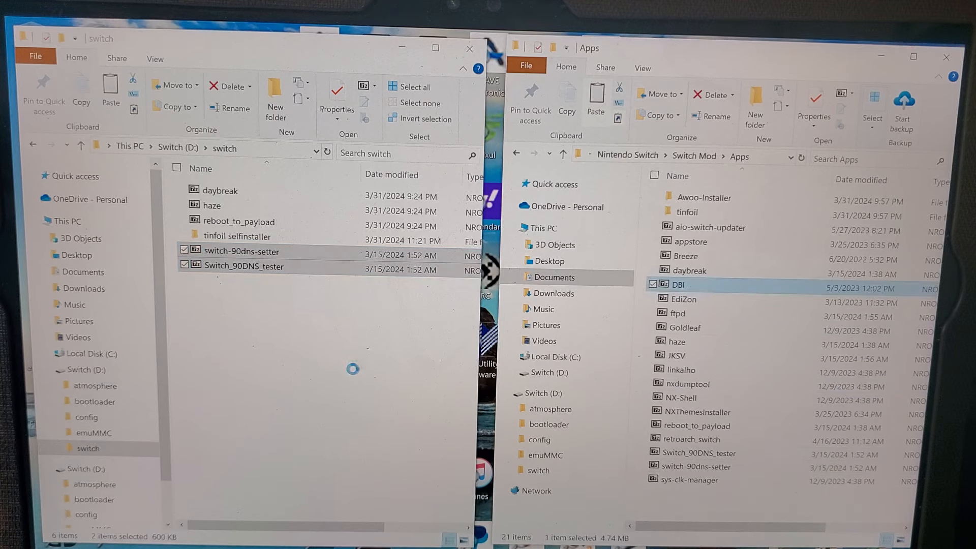
# Step: Add DBI to Switch (D:)\switch, bringing it to seven items with Tinfoil and 90DNS apps
pyautogui.click(697, 426)
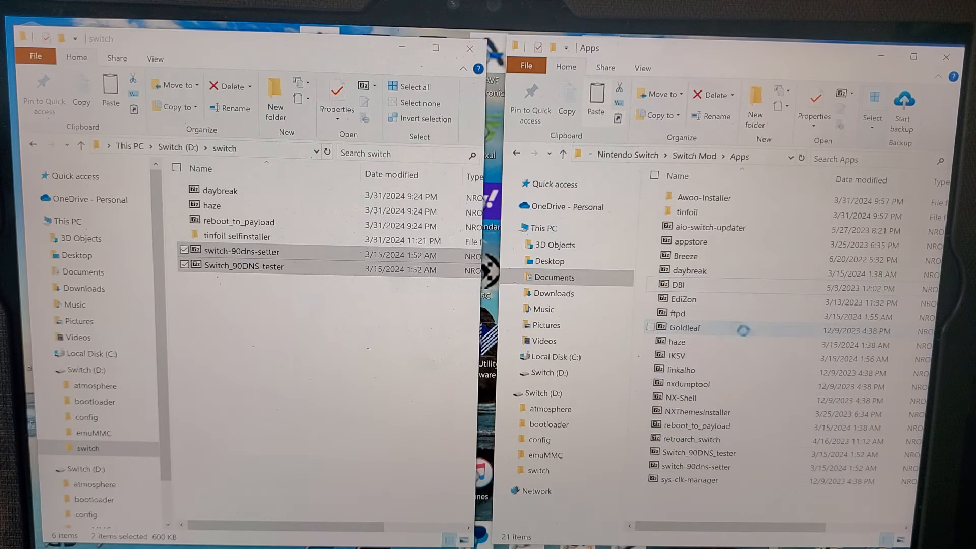
pyautogui.click(676, 285)
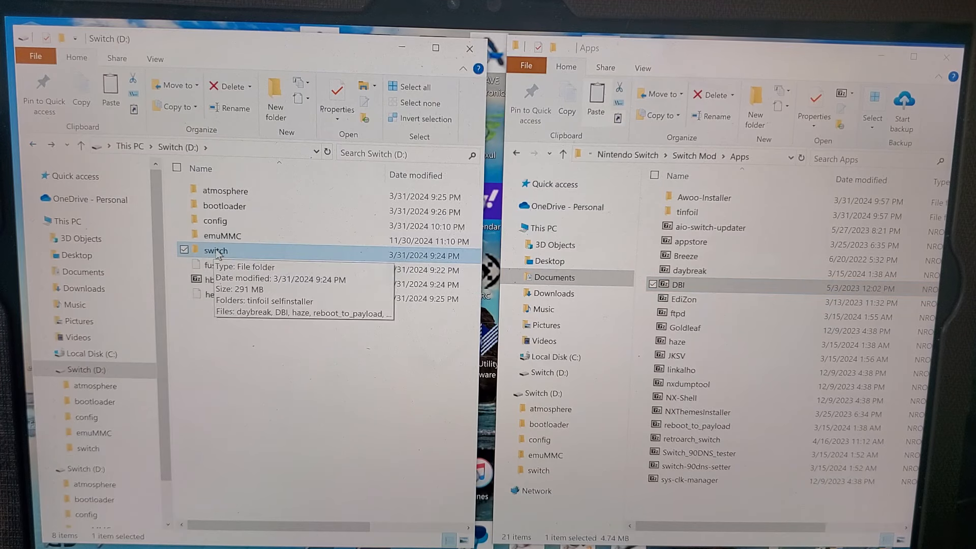
pyautogui.doubleClick(216, 250)
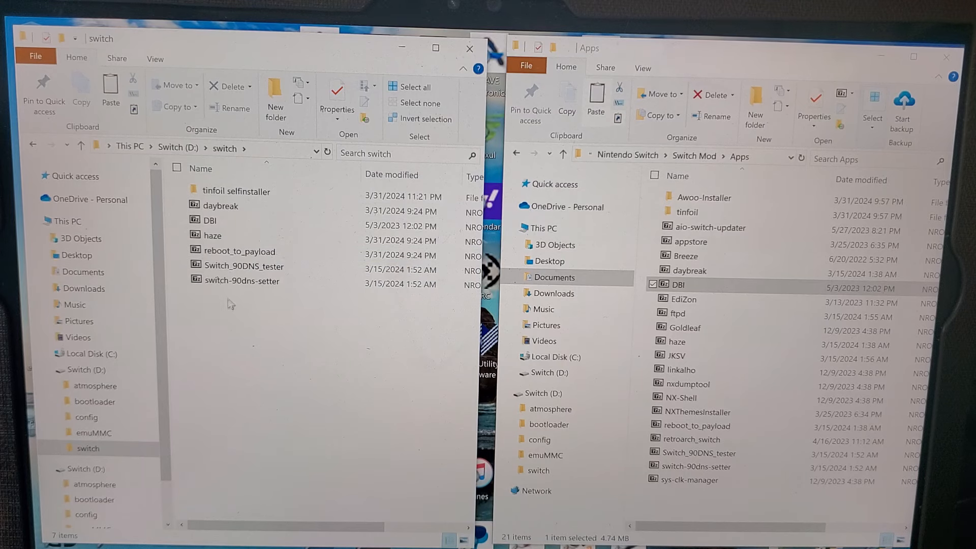
pyautogui.click(243, 266)
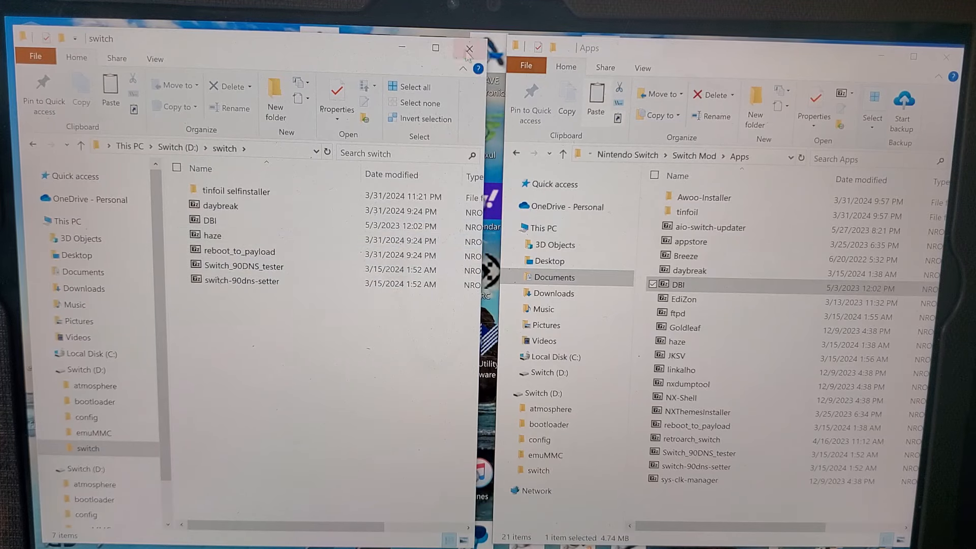
# Step: Close the switch folder window and launch Hekate's custom firmware entry into hbmenu
pyautogui.click(469, 49)
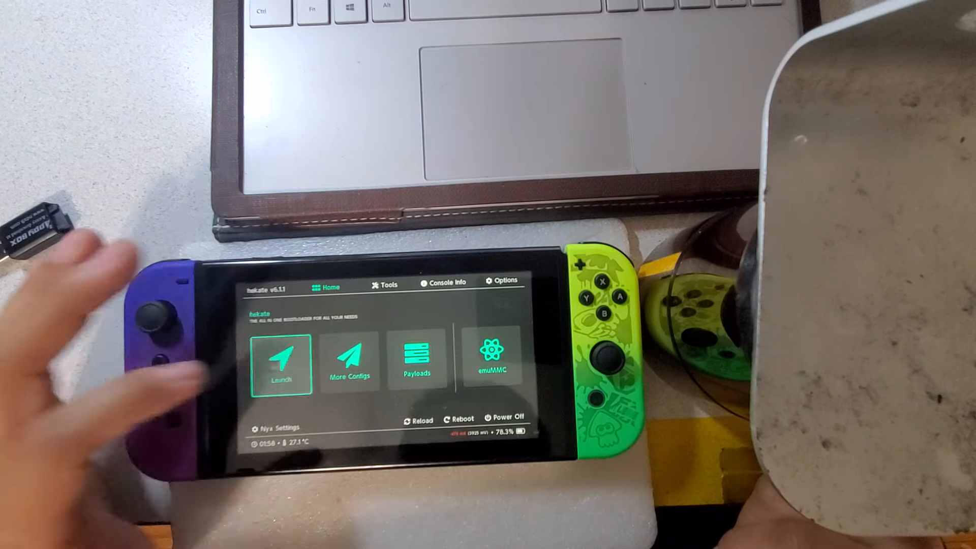
pyautogui.click(281, 364)
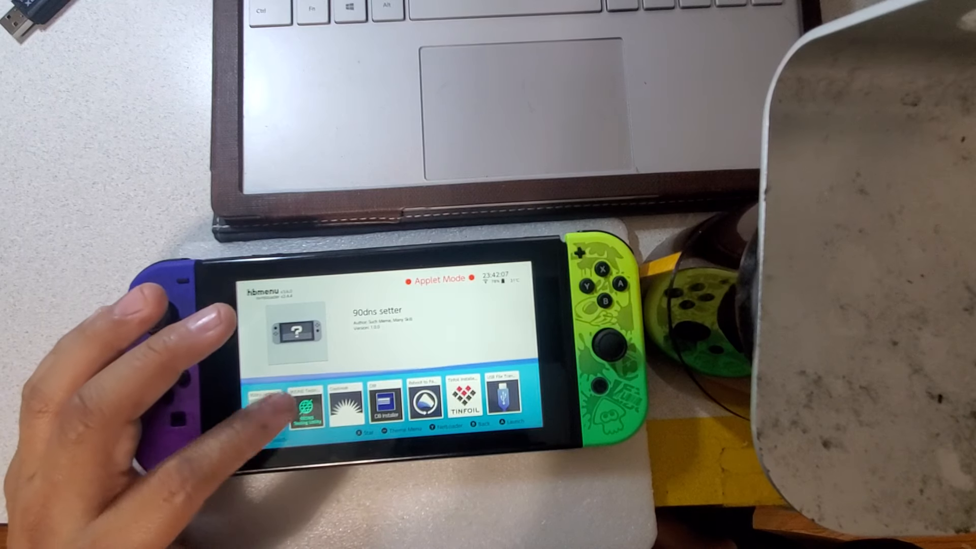
# Step: Run the 90dns setter app from hbmenu to write the 90DNS settings
pyautogui.click(305, 405)
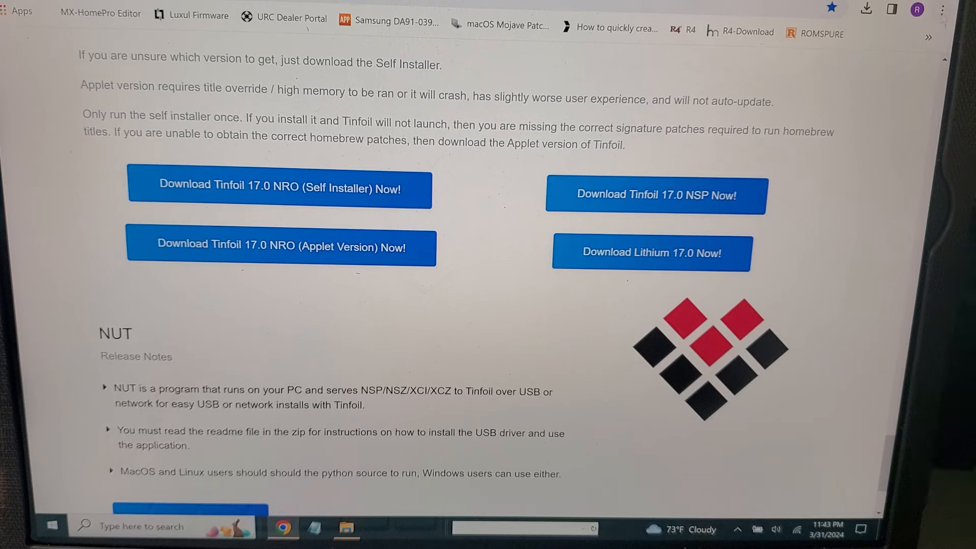
# Step: Expand Chrome's » bookmarks overflow and minimise Chrome to reveal the Apps folder window
pyautogui.click(929, 36)
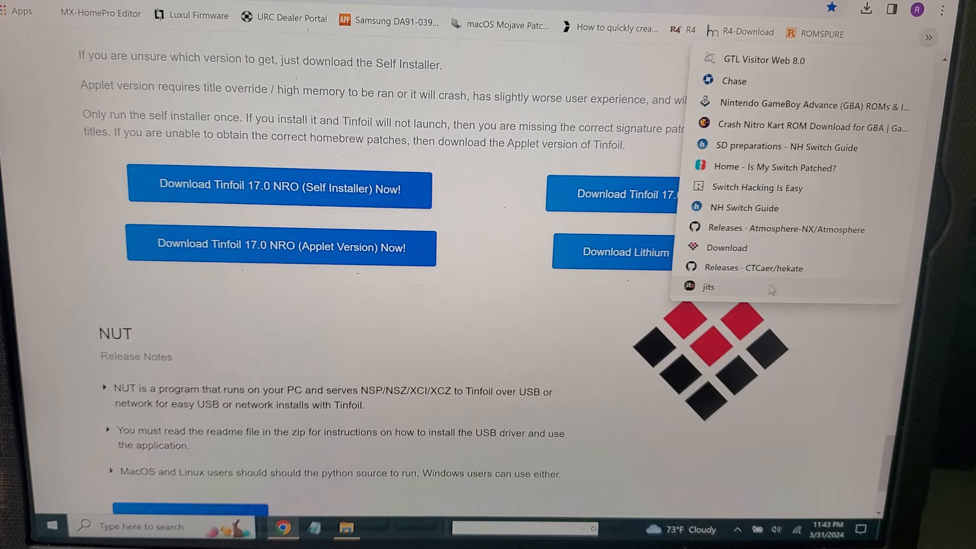
pyautogui.click(708, 287)
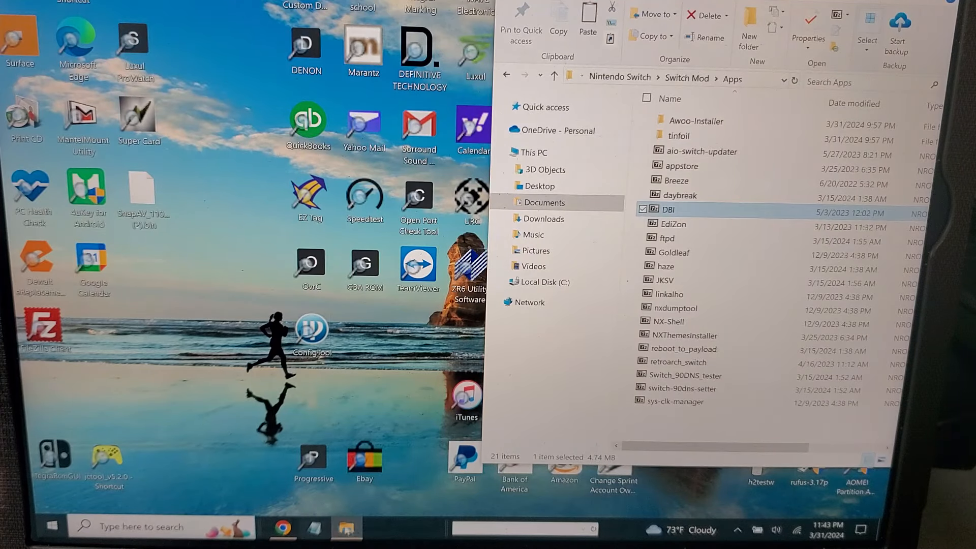
# Step: In a second Explorer window, open Downloads\JustInsertTheStuff (1)\switch
pyautogui.rightClick(347, 528)
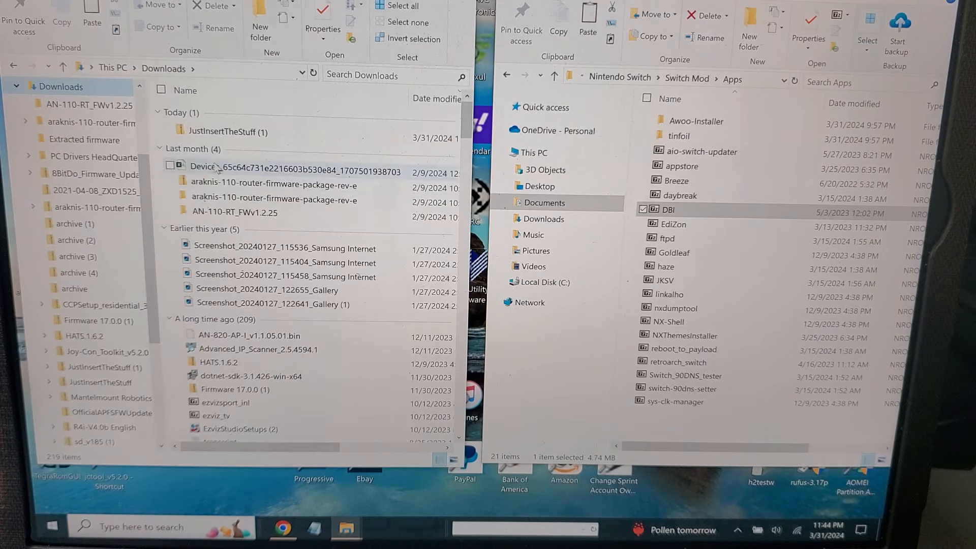
pyautogui.doubleClick(226, 131)
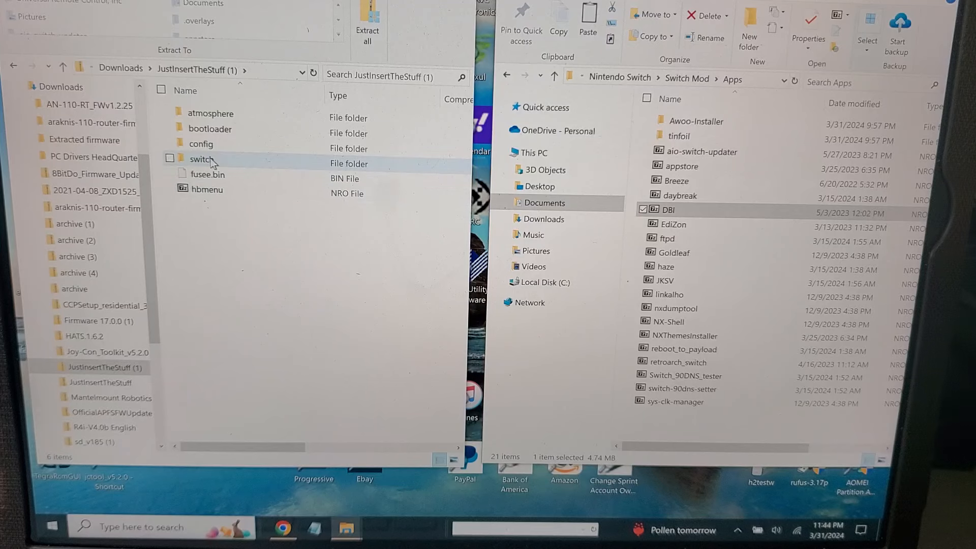
pyautogui.doubleClick(201, 158)
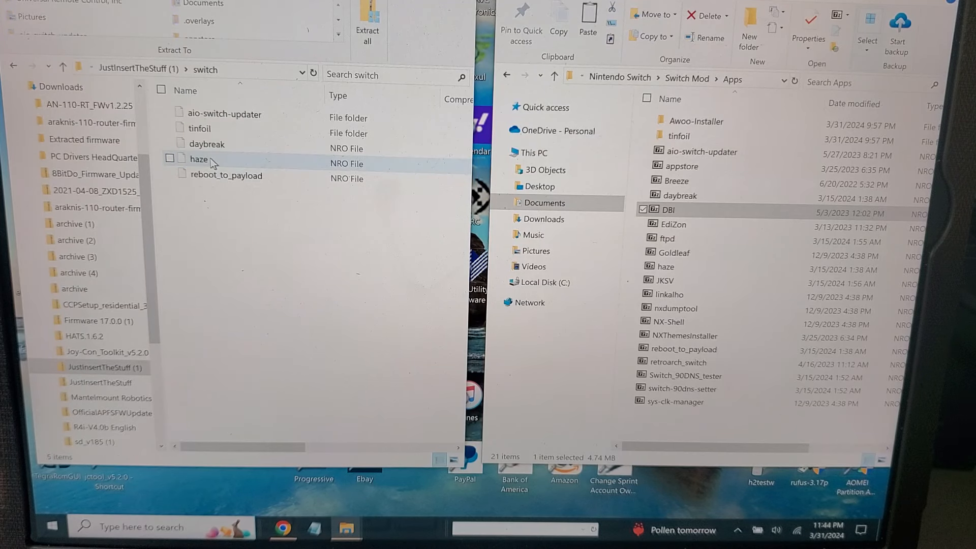